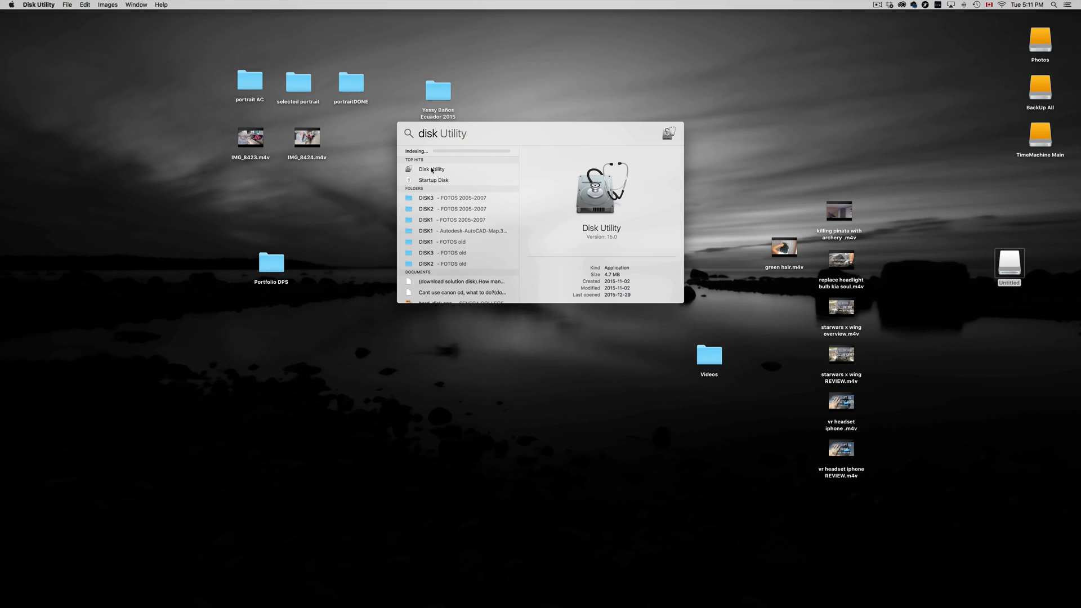
- Launch Disk Utility from the Spotlight results
{"action": "left_click", "coordinate": [431, 169]}
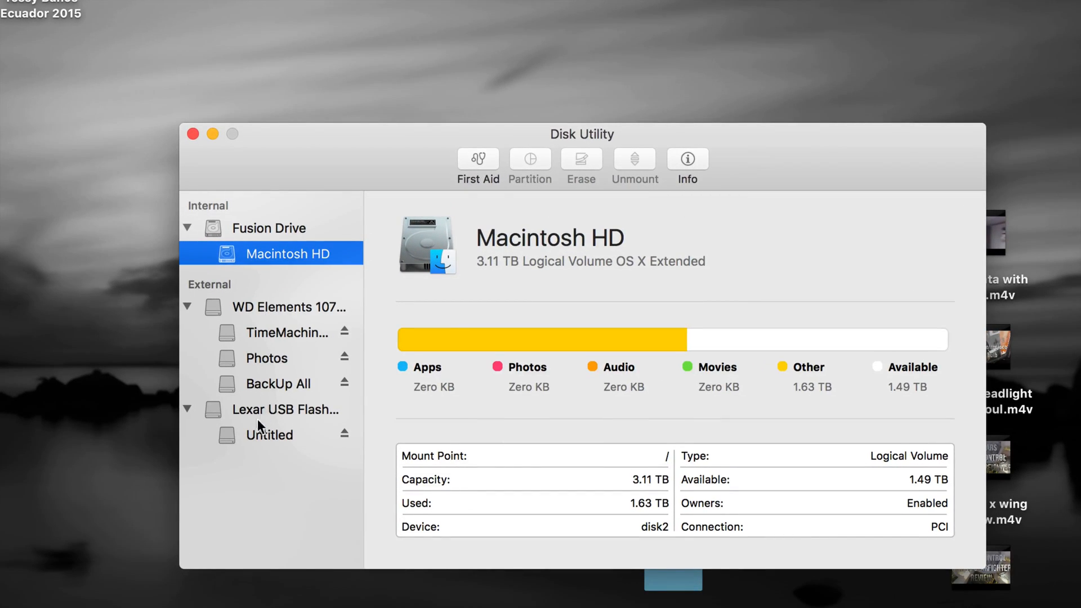
- Select the Lexar USB Flash Drive Media in the sidebar to show its details
{"action": "left_click", "coordinate": [287, 408]}
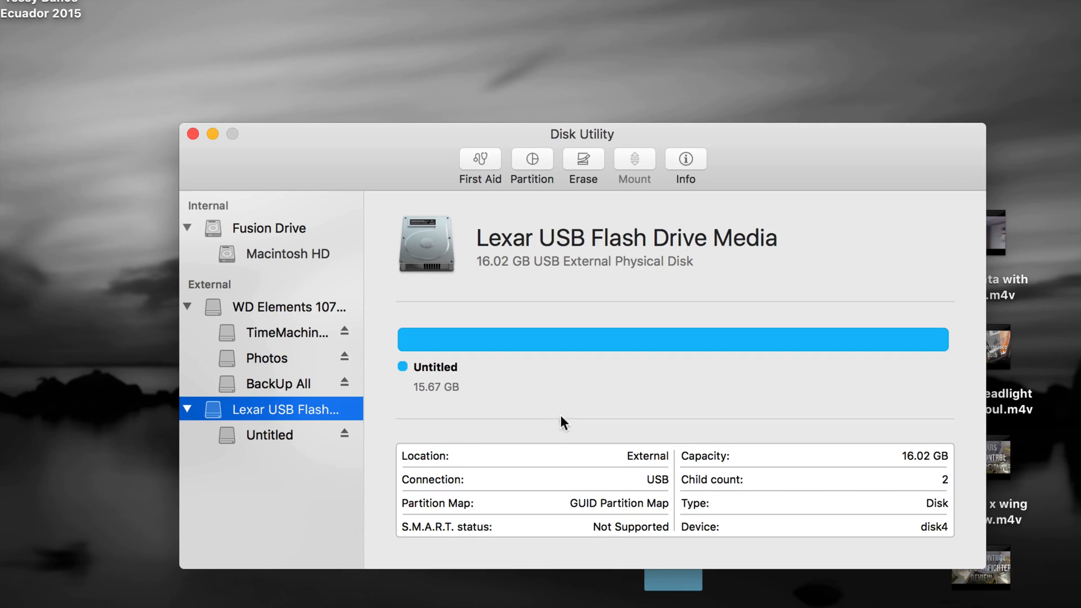
{"action": "mouse_move", "coordinate": [726, 349]}
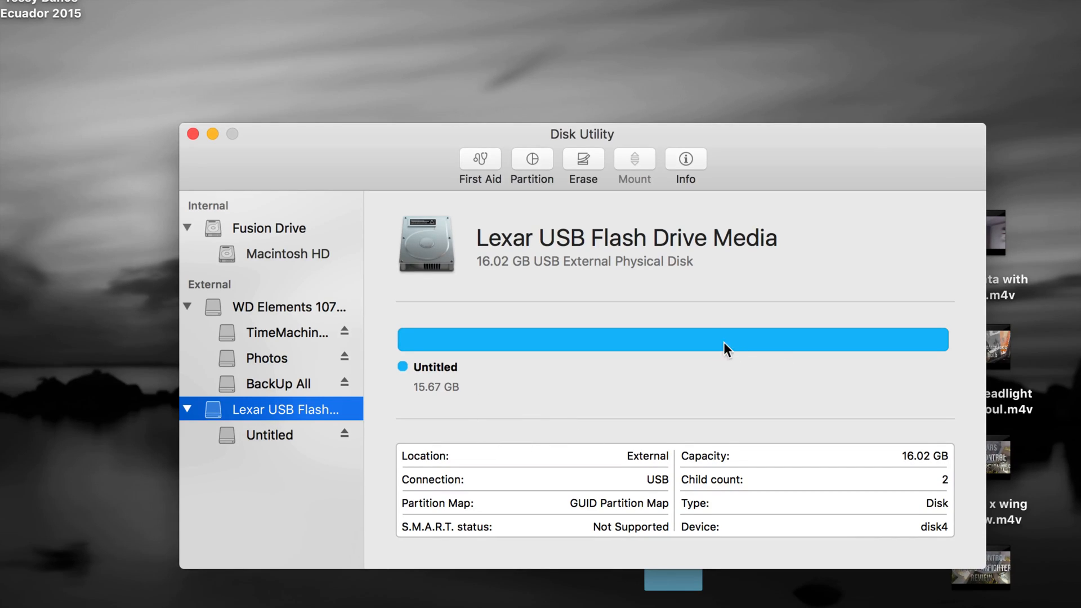
{"action": "mouse_move", "coordinate": [585, 162]}
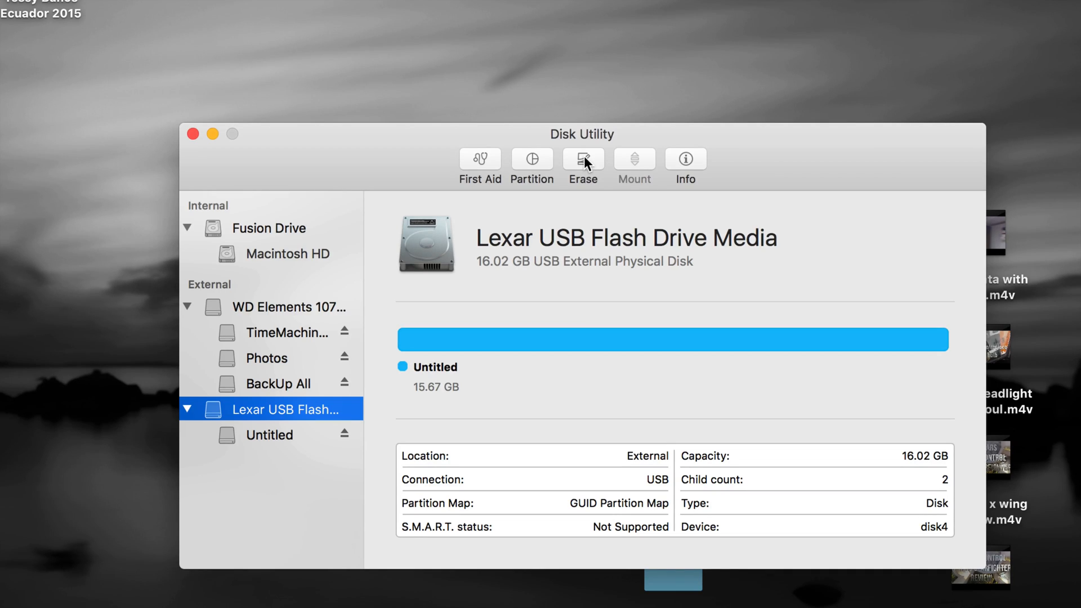
{"action": "mouse_move", "coordinate": [584, 162]}
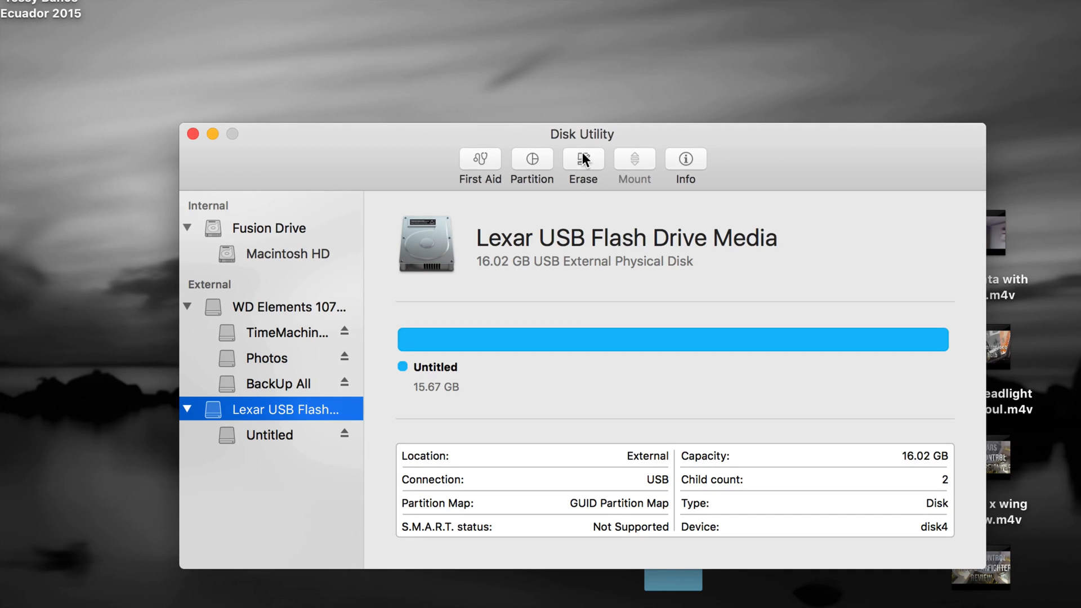
- Start an erase of the Lexar drive and choose MS-DOS (FAT) as the format
{"action": "left_click", "coordinate": [582, 159]}
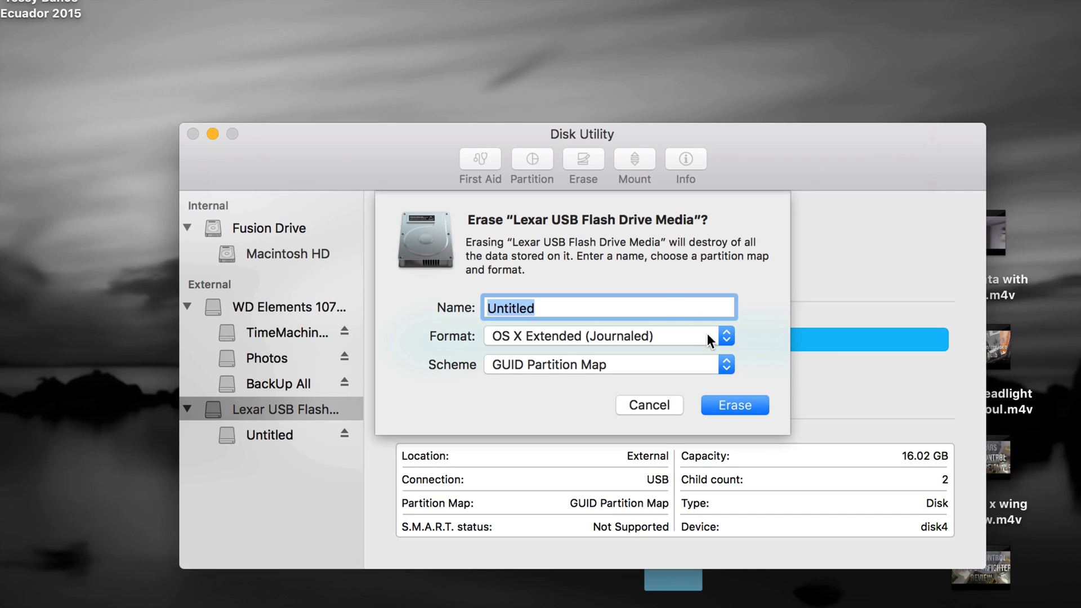
{"action": "left_click", "coordinate": [724, 335]}
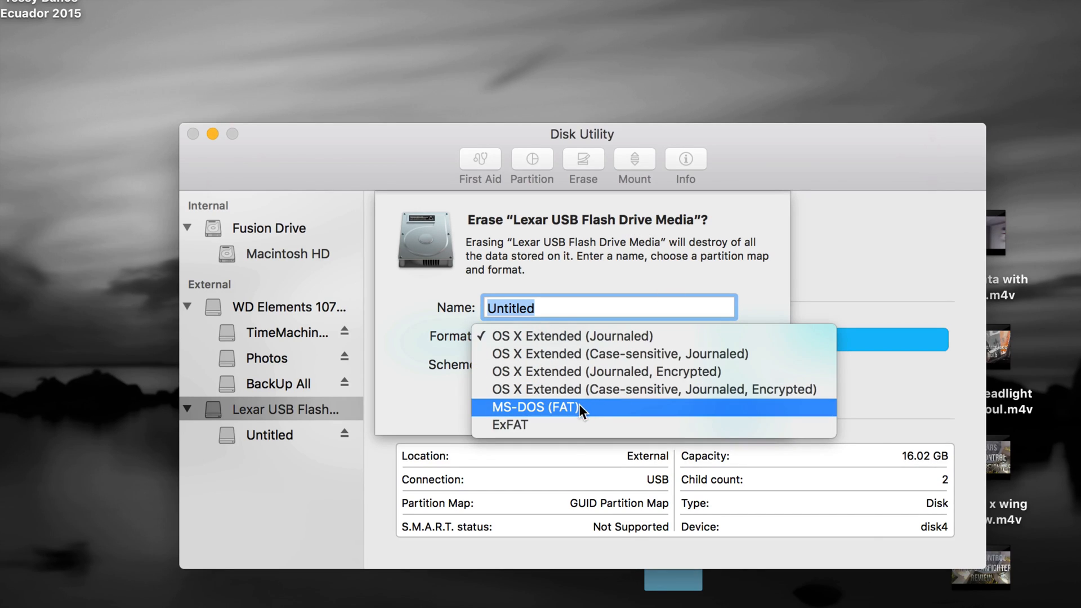
{"action": "mouse_move", "coordinate": [559, 413]}
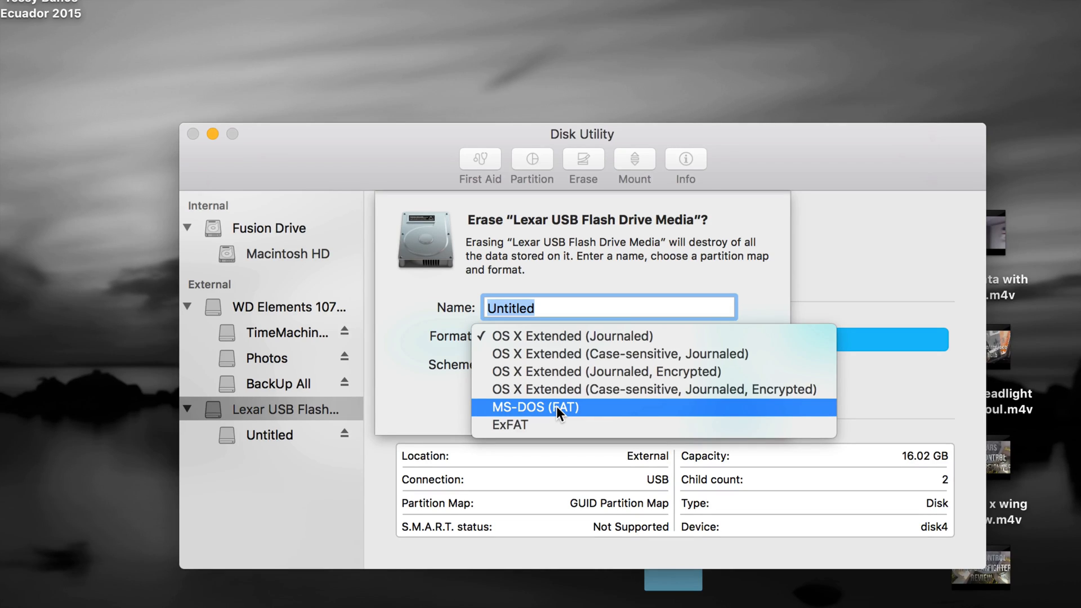
{"action": "mouse_move", "coordinate": [518, 425]}
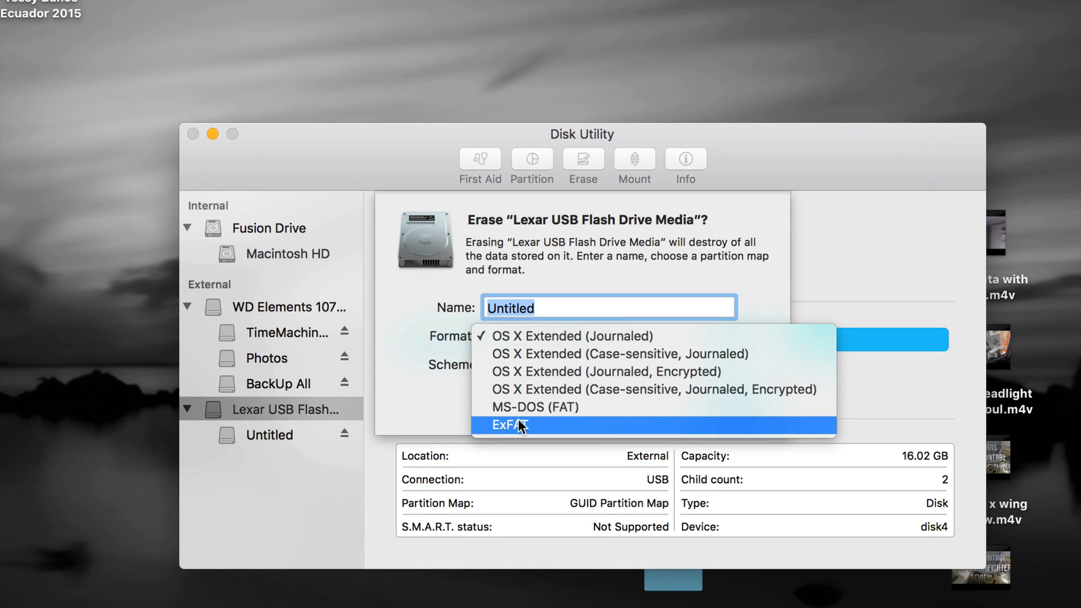
{"action": "mouse_move", "coordinate": [538, 426]}
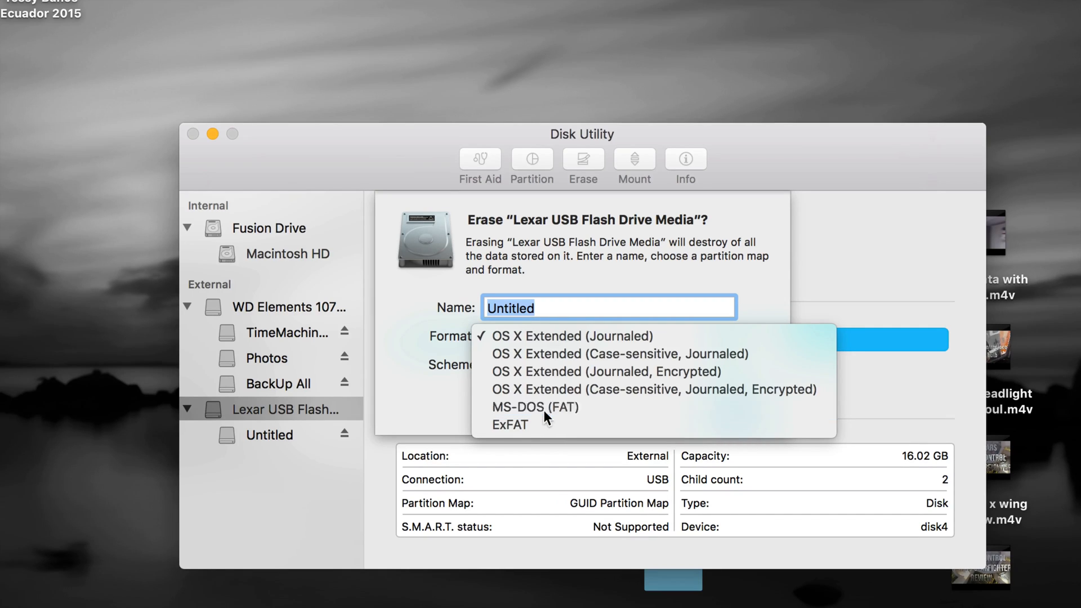
{"action": "left_click", "coordinate": [535, 407]}
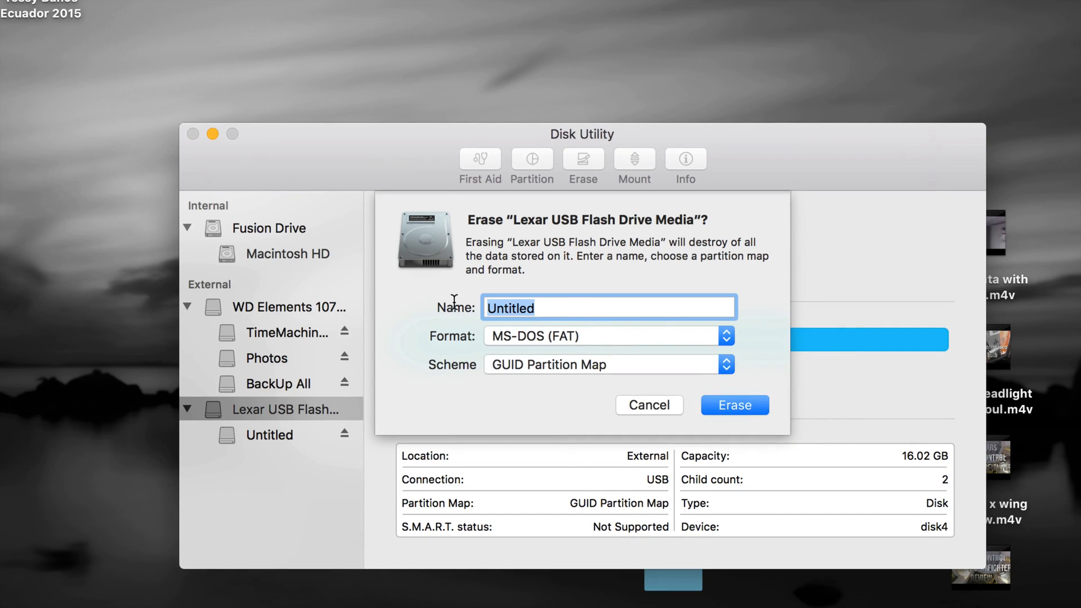
- Name the volume xbox16gb and erase the drive as MS-DOS (FAT)
{"action": "type", "text": "xbox16gb"}
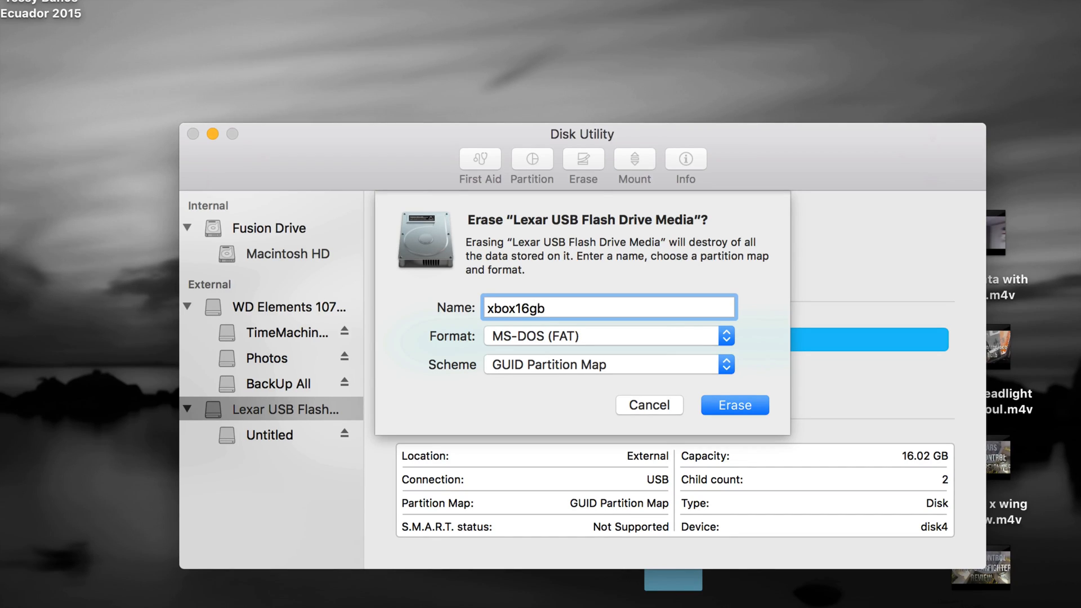
{"action": "left_click", "coordinate": [566, 308]}
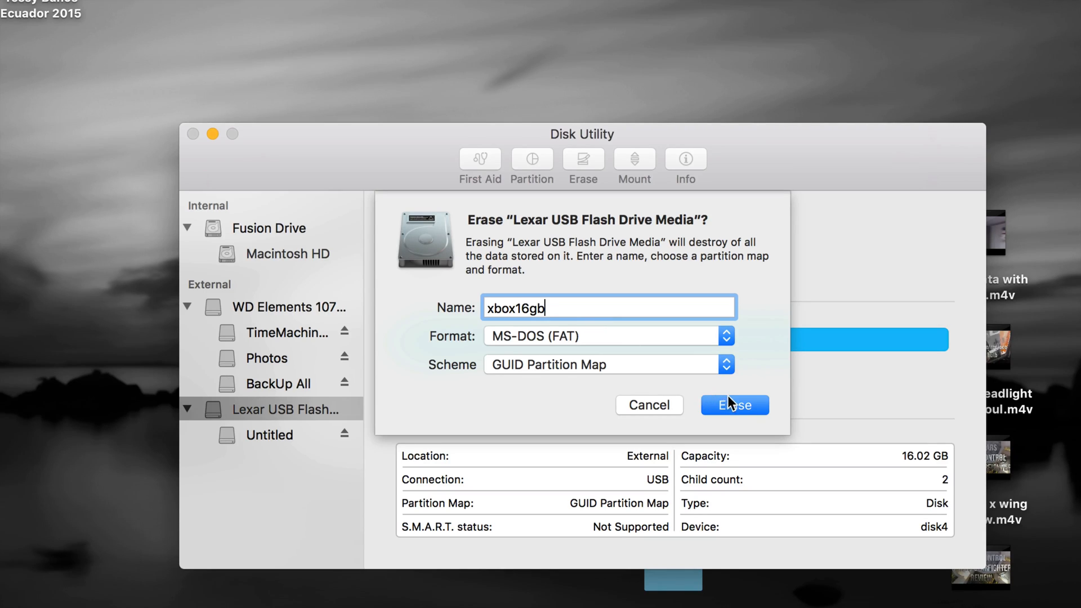
{"action": "left_click", "coordinate": [735, 404]}
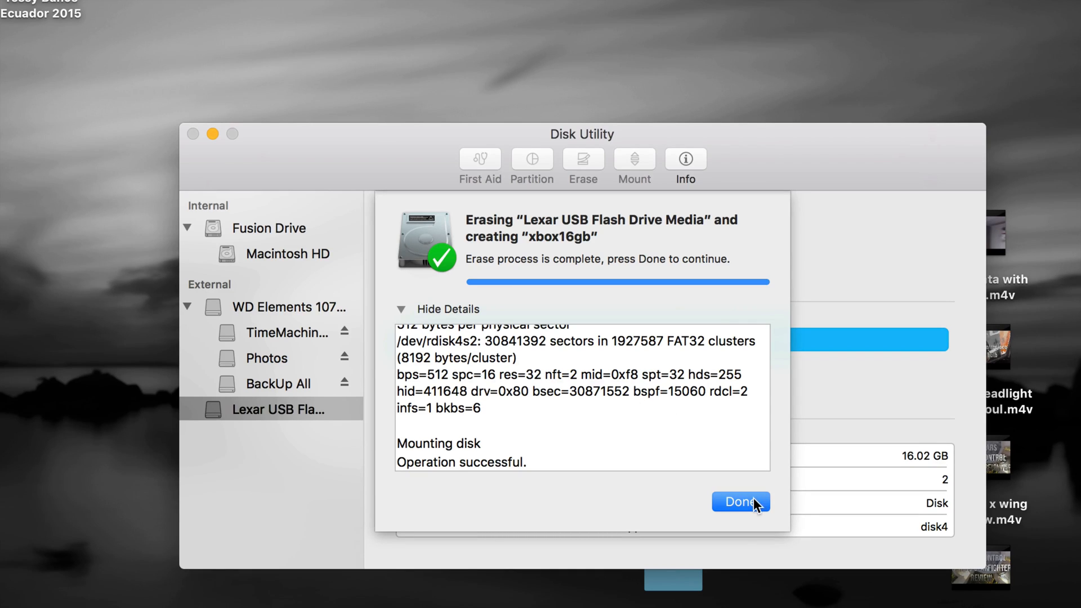
- Dismiss the successful erase report, leaving the 15.81 GB XBOX16GB volume on the Lexar drive
{"action": "left_click", "coordinate": [741, 501]}
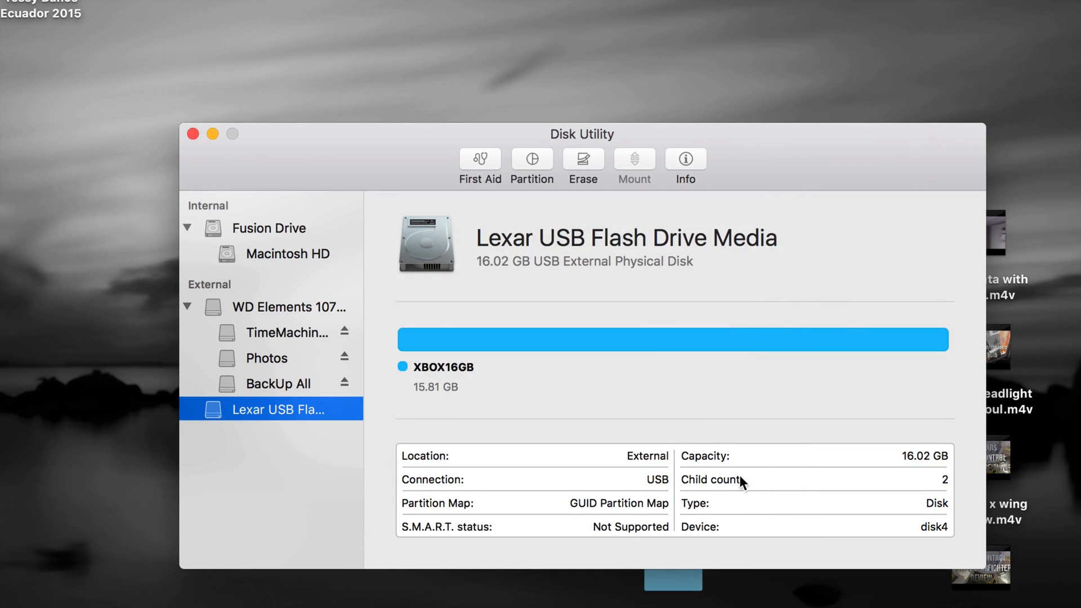
{"action": "mouse_move", "coordinate": [551, 316]}
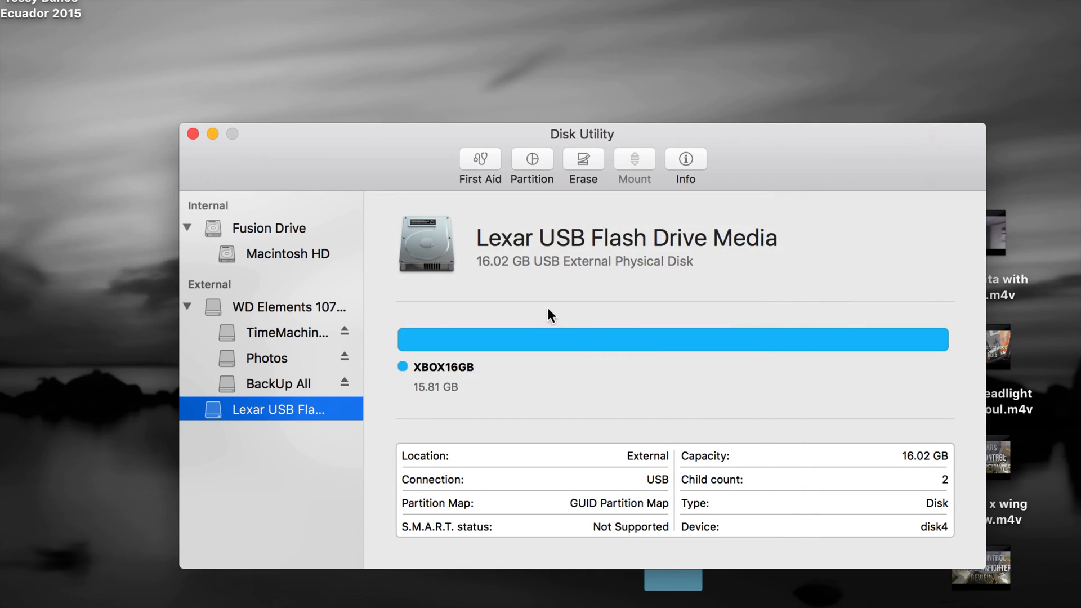
{"action": "mouse_move", "coordinate": [721, 199]}
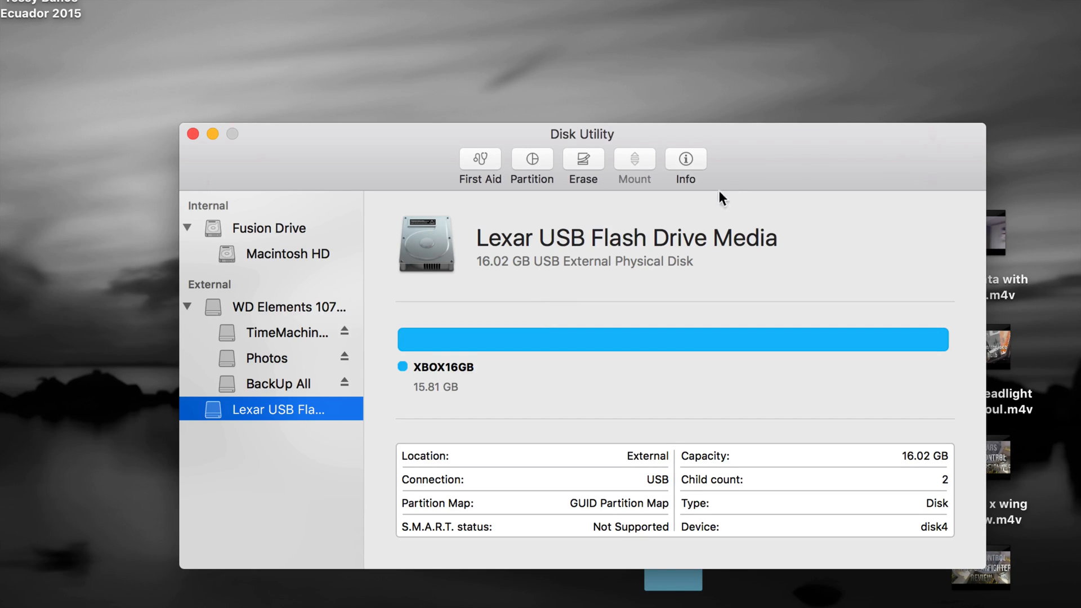
{"action": "left_click_drag", "start_coordinate": [583, 134], "coordinate": [535, 139]}
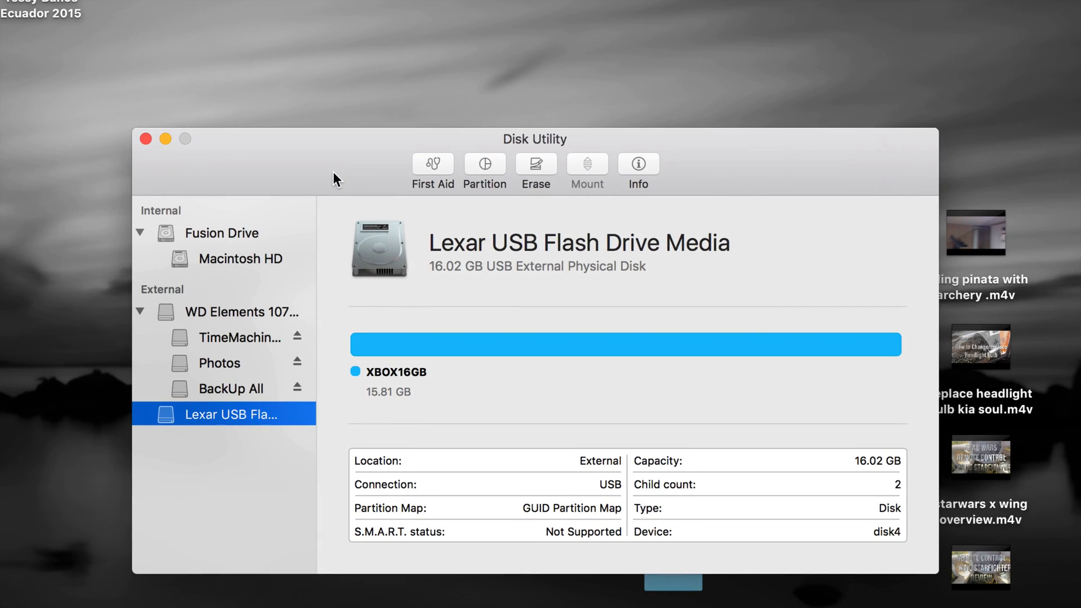